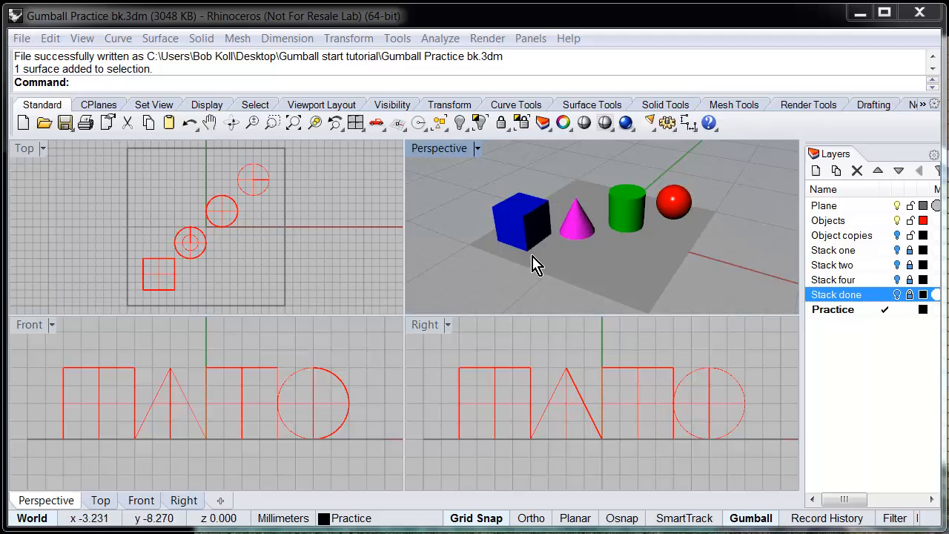
mouse_move(537, 258)
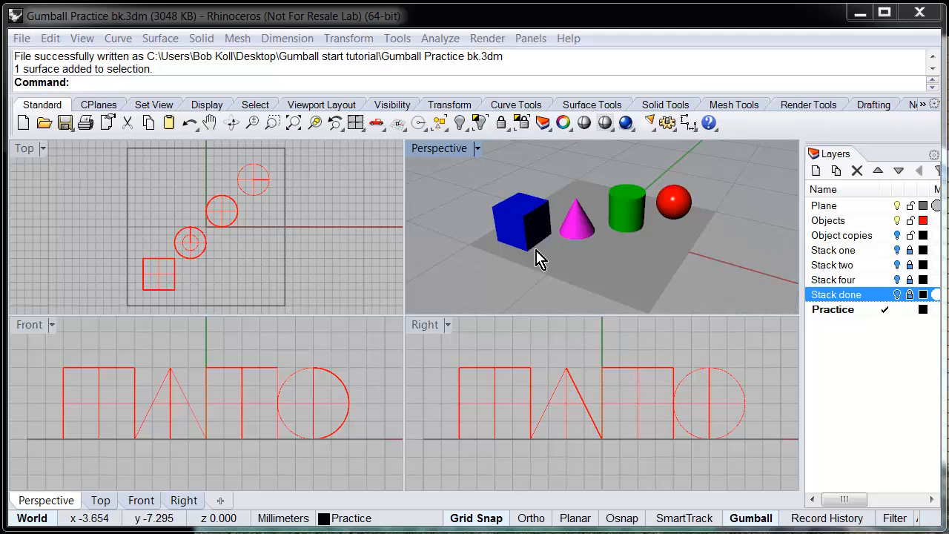
mouse_move(624, 246)
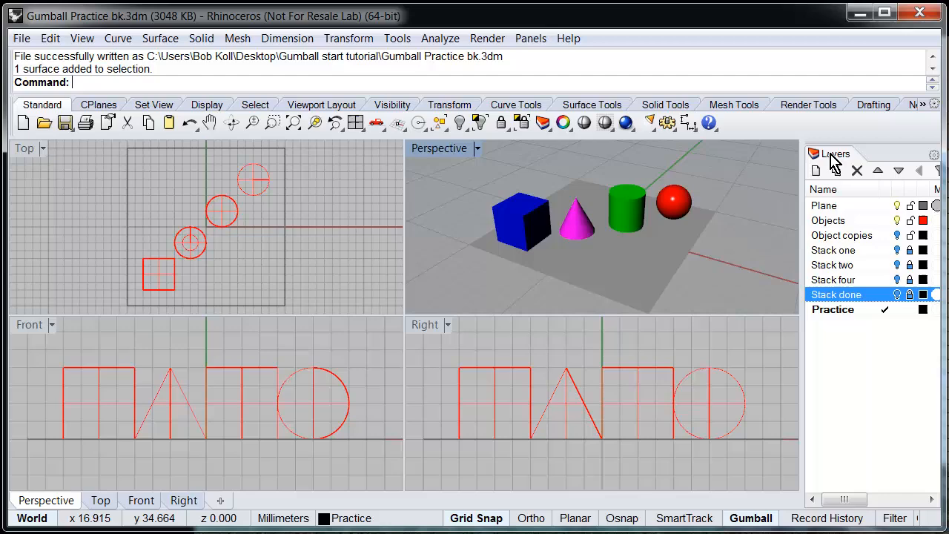
Drag the pink cone upward with the gumball so it sits on the blue box
click(892, 153)
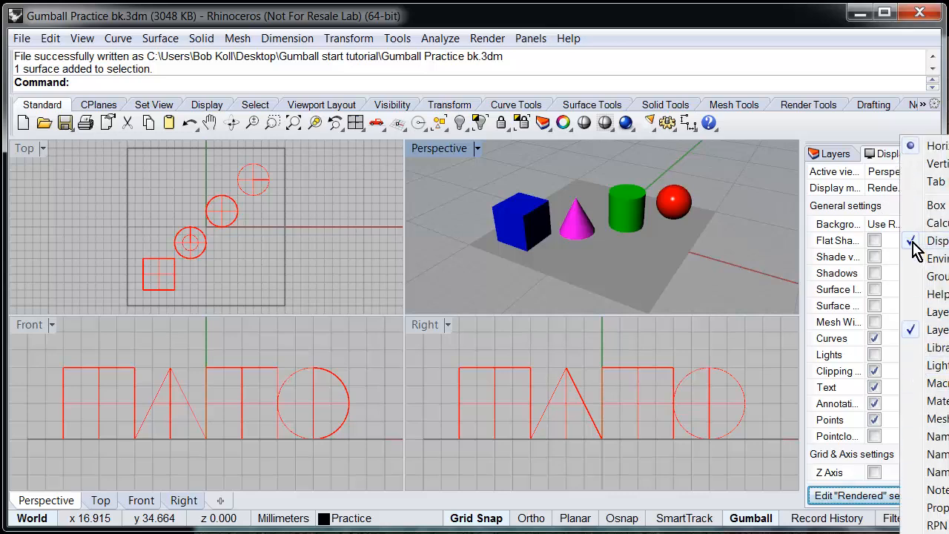
click(831, 154)
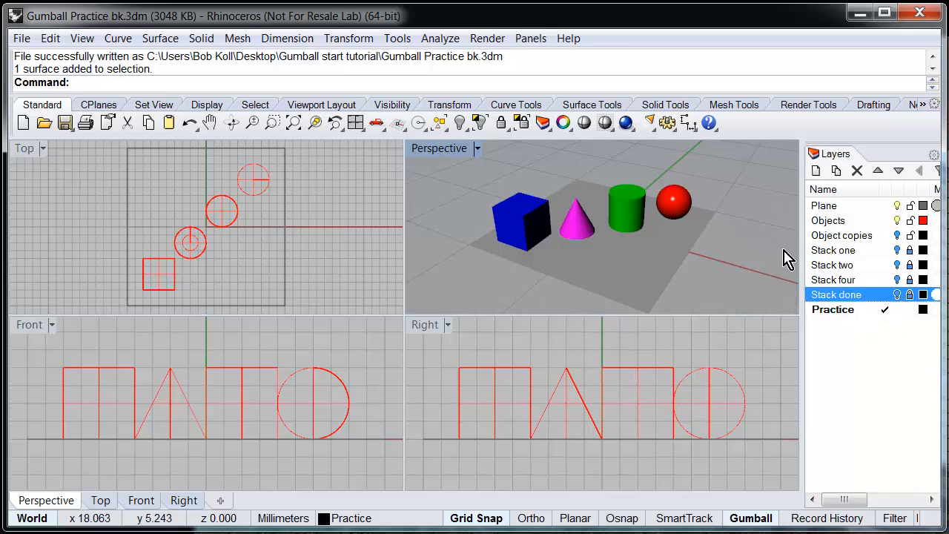
mouse_move(787, 252)
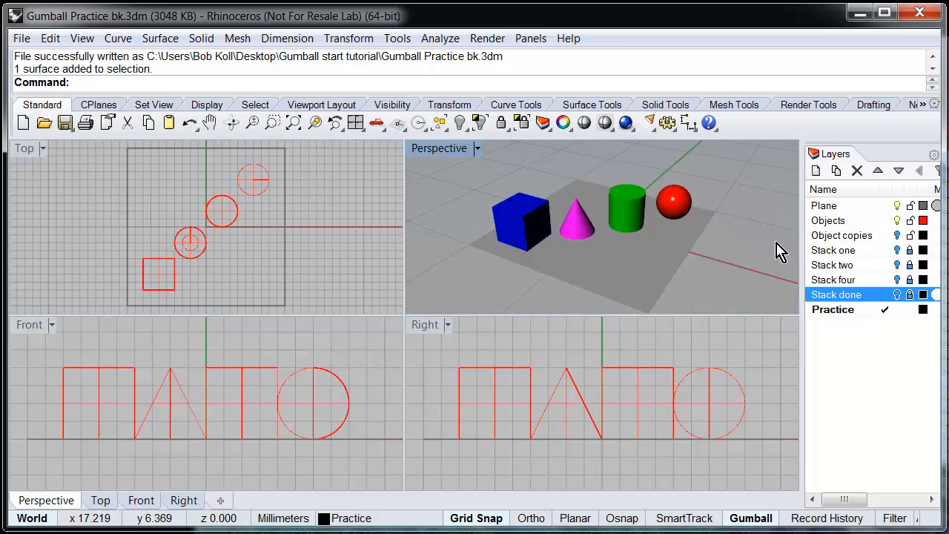
mouse_move(582, 226)
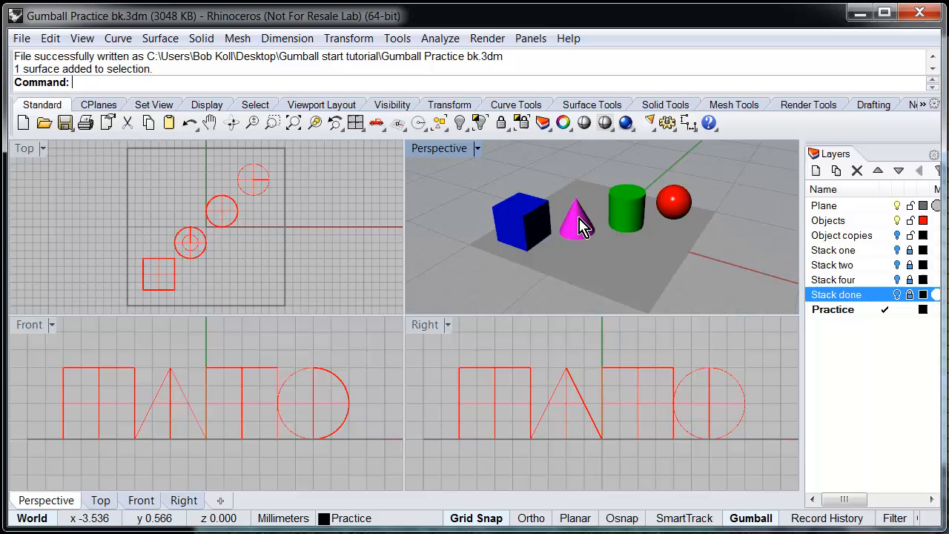
click(577, 222)
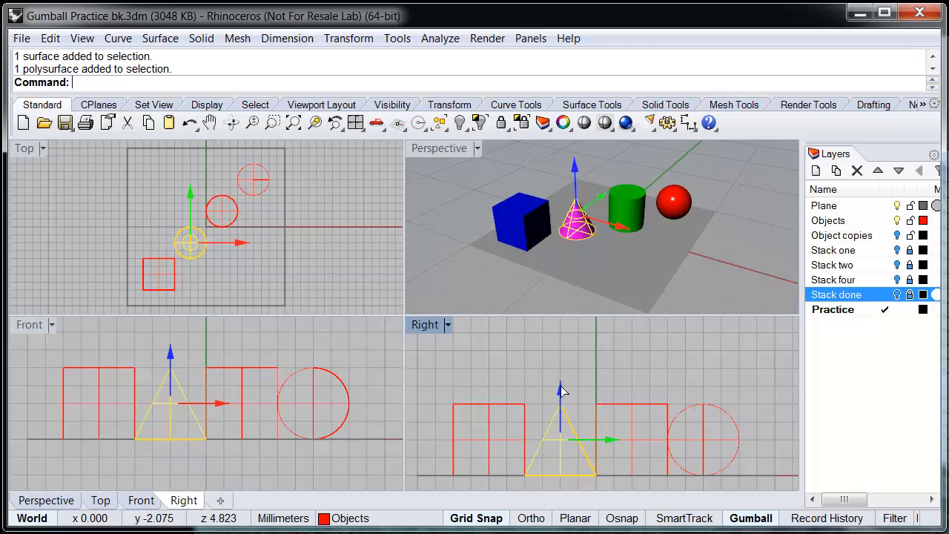
drag(560, 391, 559, 324)
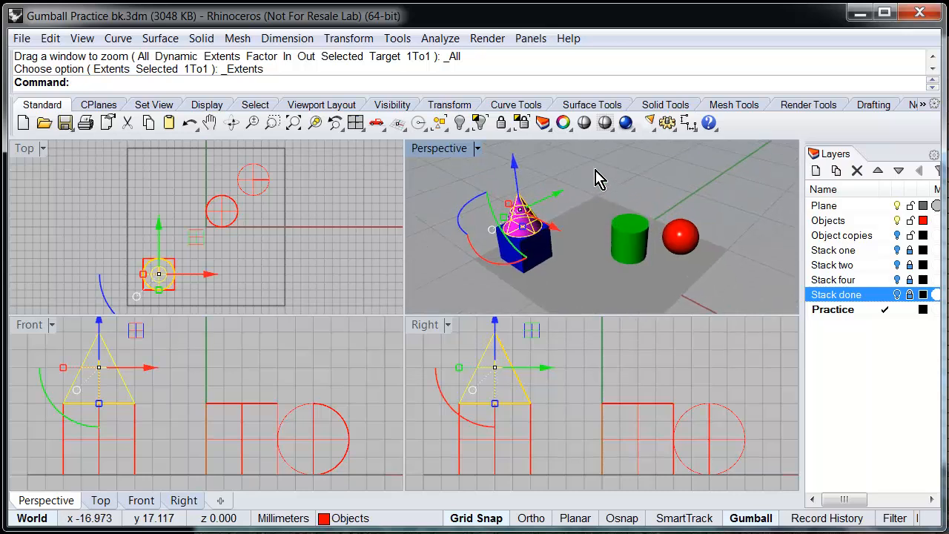
mouse_move(686, 244)
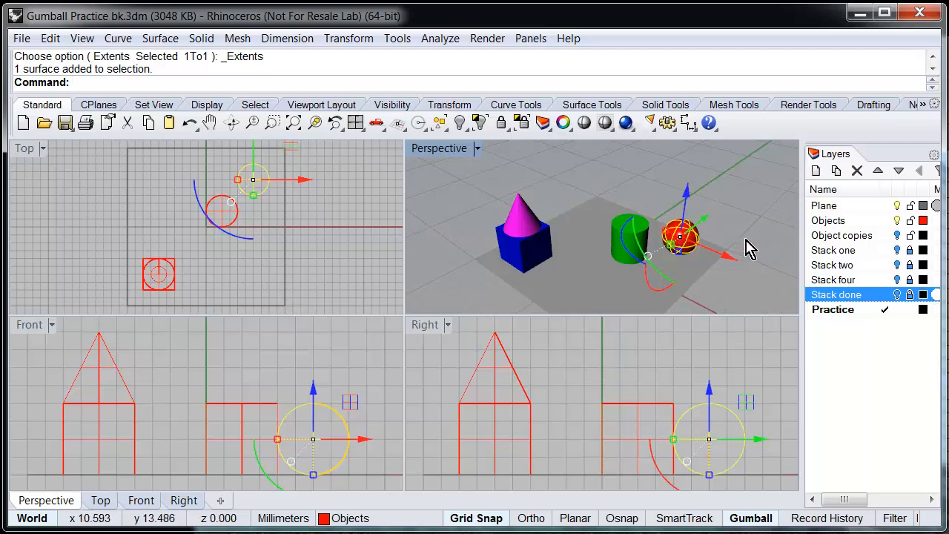
mouse_move(747, 247)
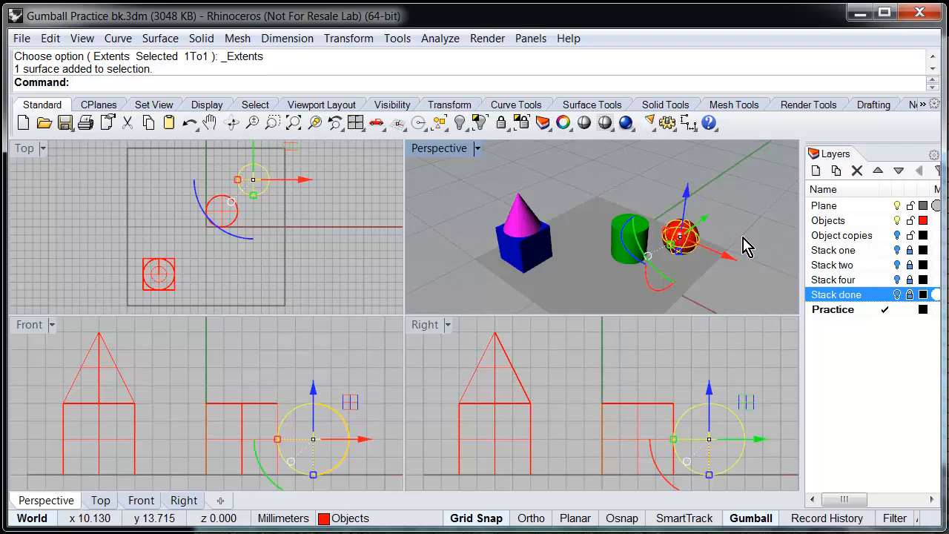
mouse_move(719, 212)
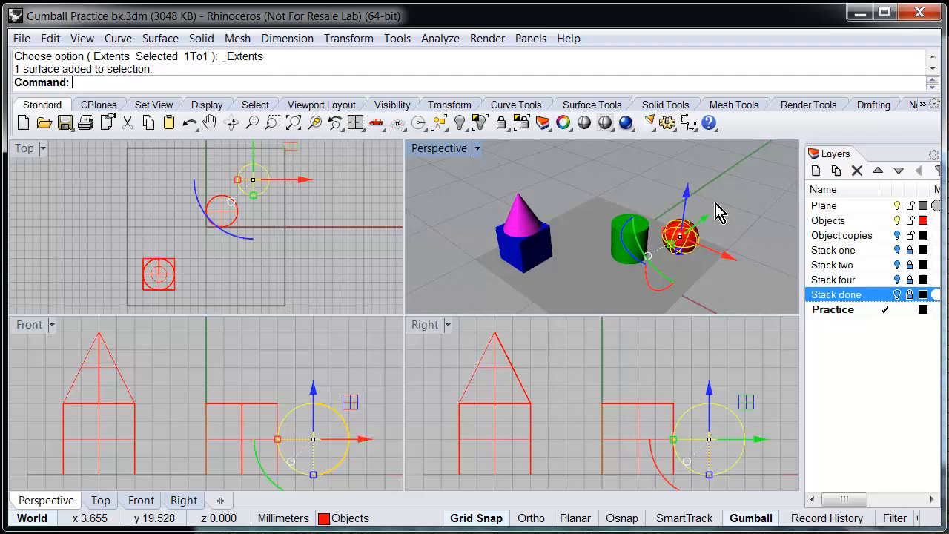
mouse_move(745, 257)
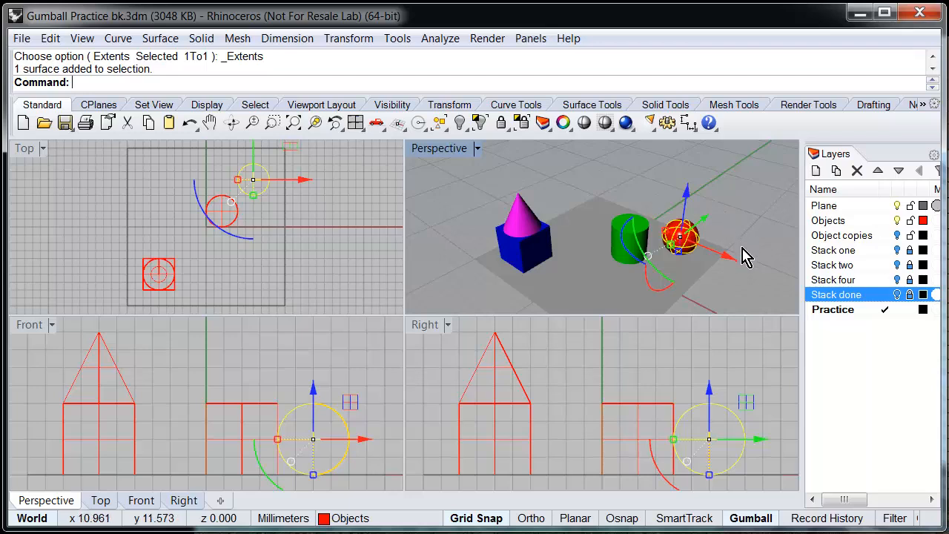
mouse_move(702, 352)
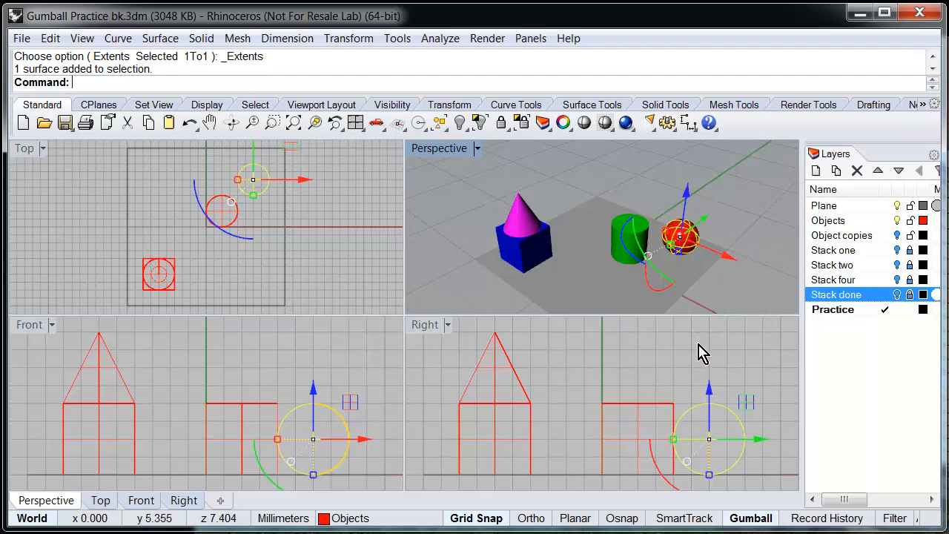
mouse_move(712, 371)
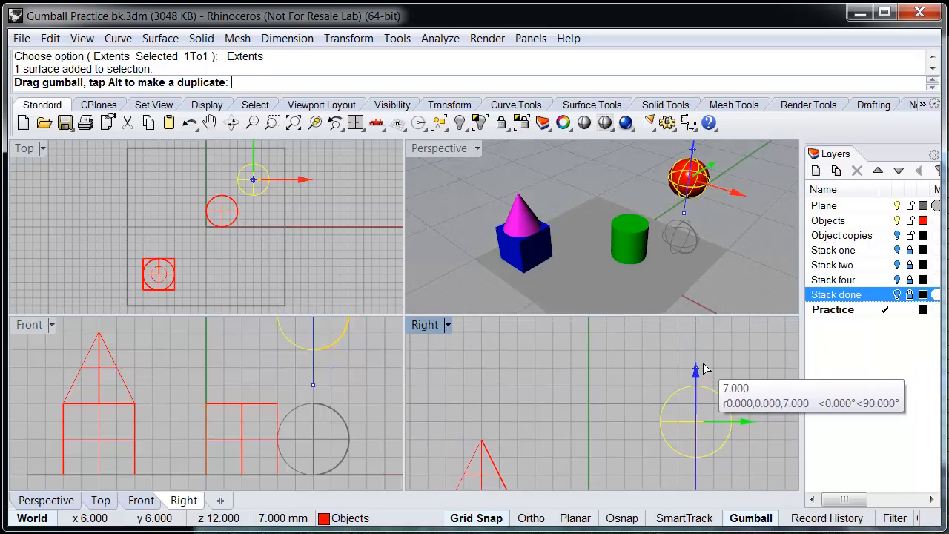
Raise the red sphere and slide it along the gumball axes onto the cone's tip
drag(693, 422, 696, 404)
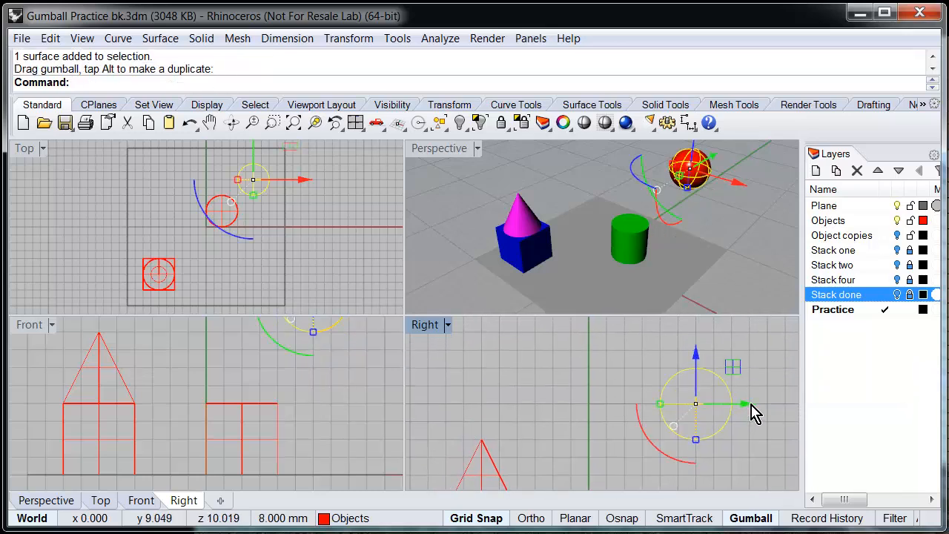
drag(733, 404, 615, 404)
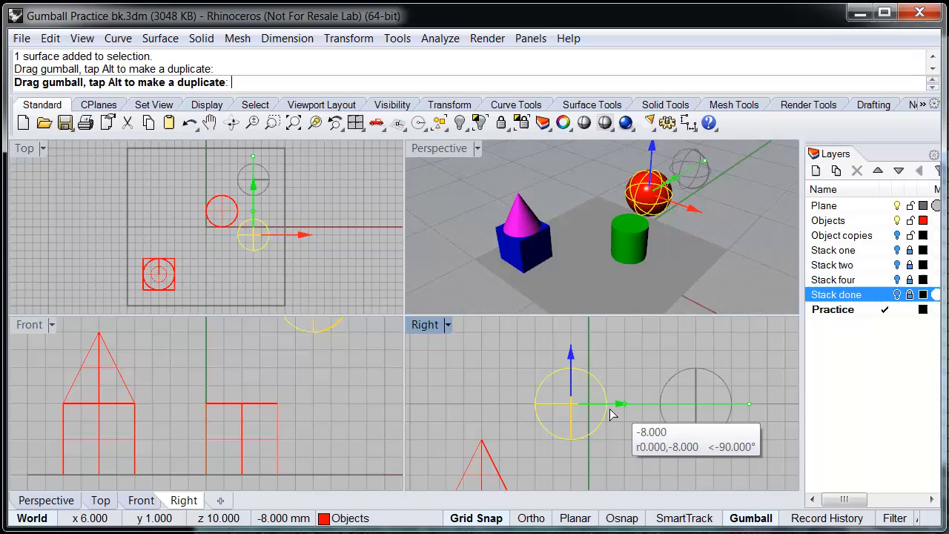
drag(616, 404, 534, 403)
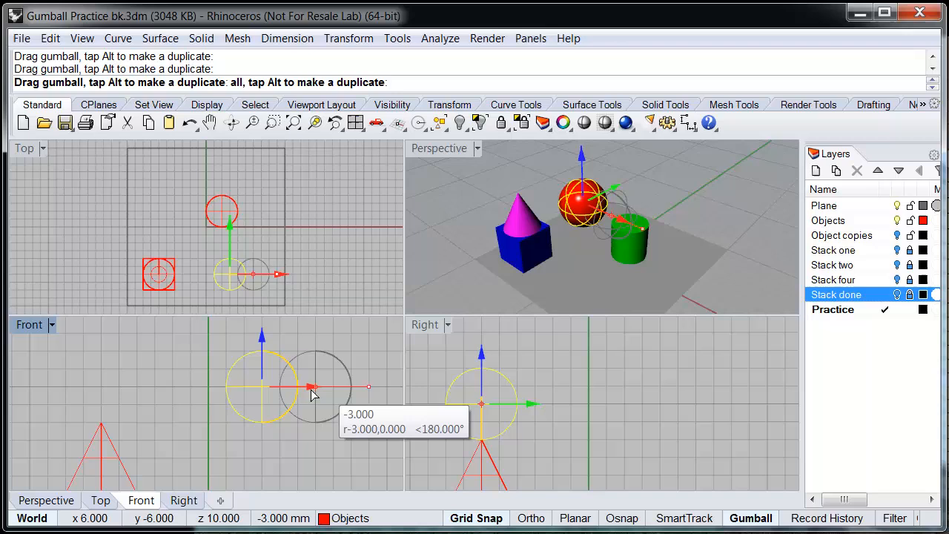
drag(311, 387, 167, 391)
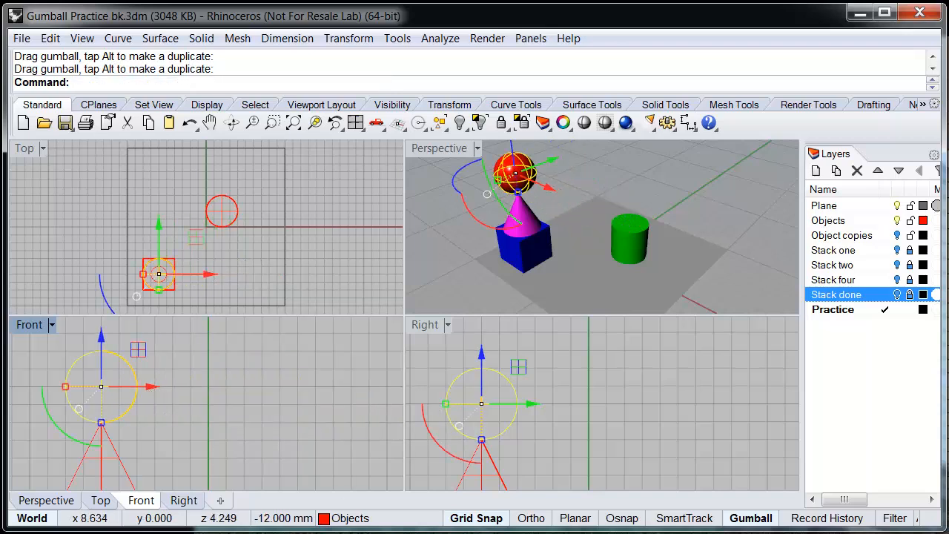
mouse_move(663, 407)
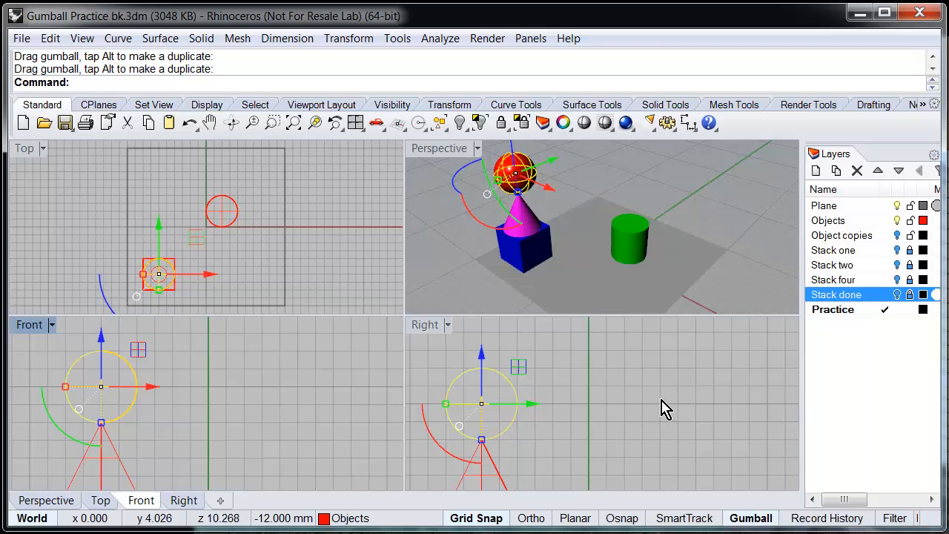
mouse_move(711, 211)
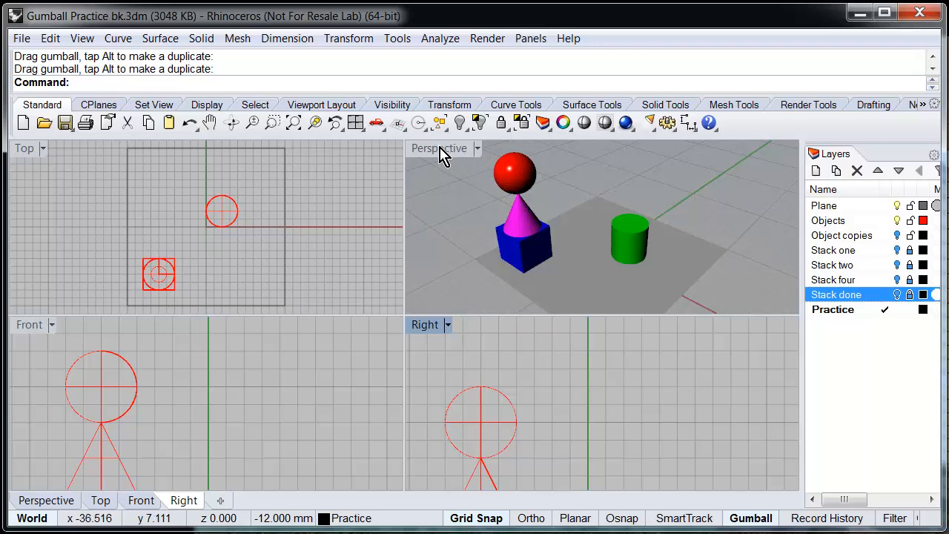
Maximize the Perspective view and raise the green cylinder 5 units above the plane
double_click(438, 148)
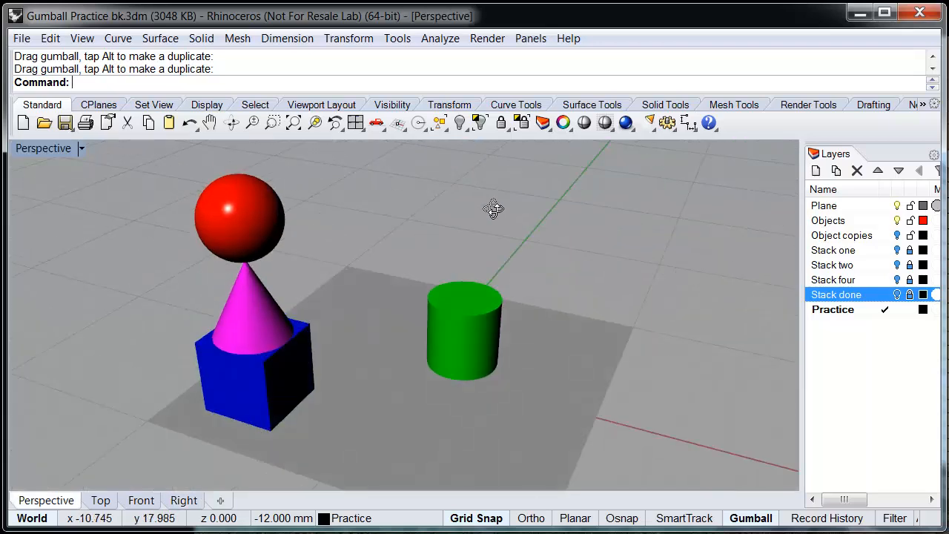
click(463, 330)
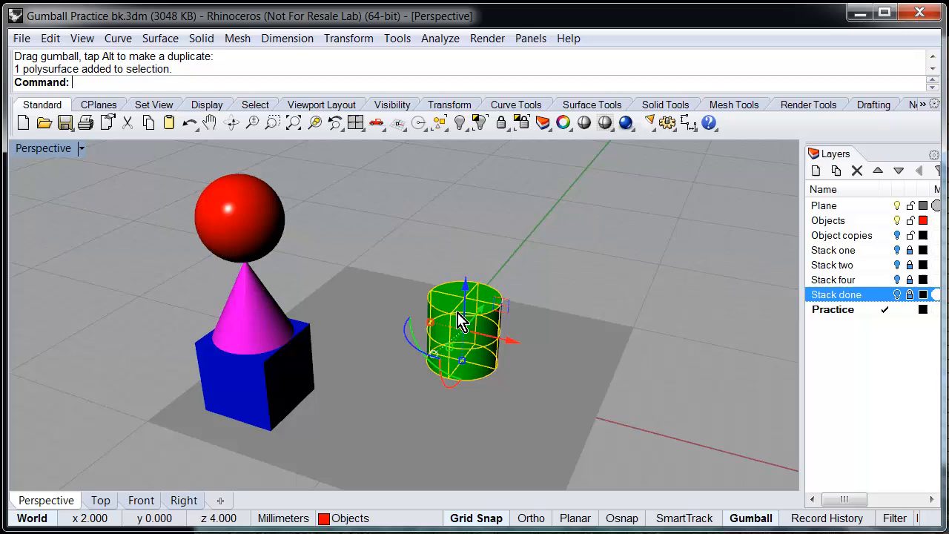
drag(459, 318, 575, 250)
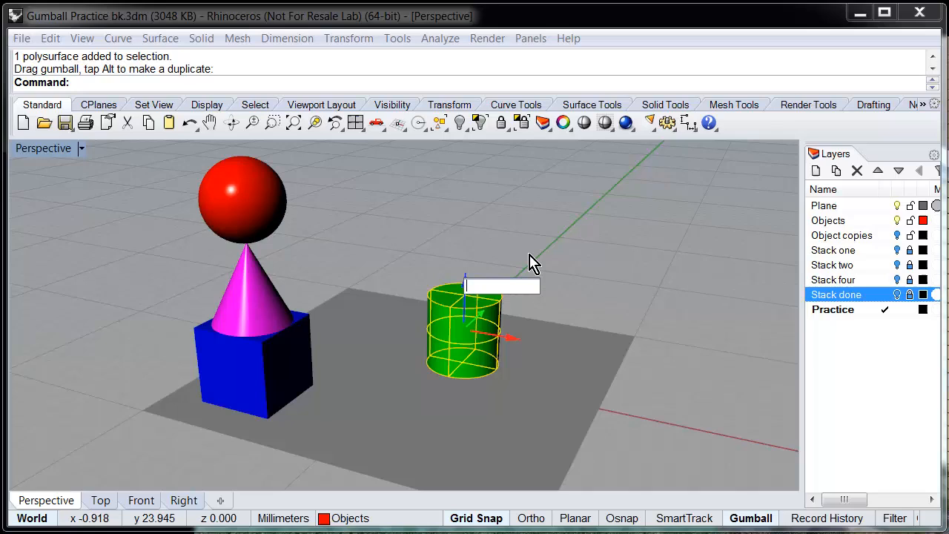
text(5)
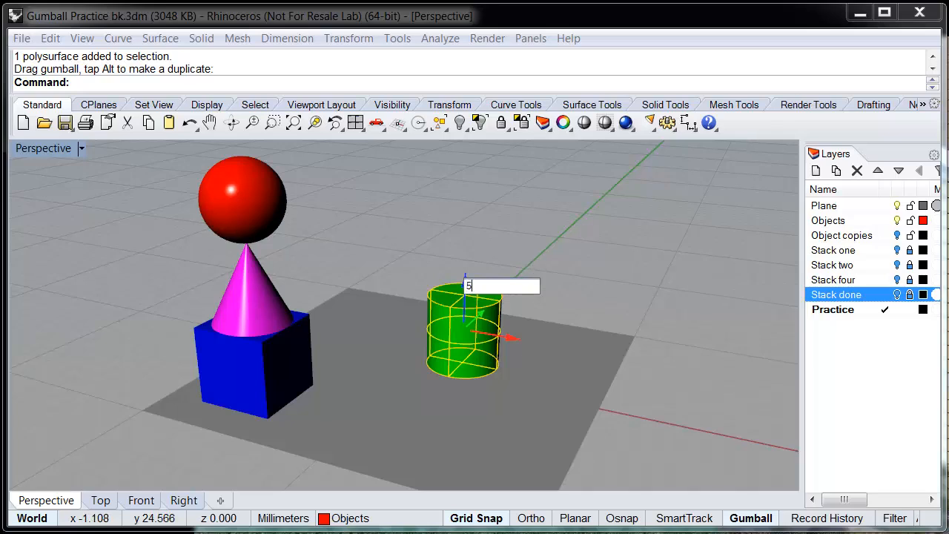
key(Enter)
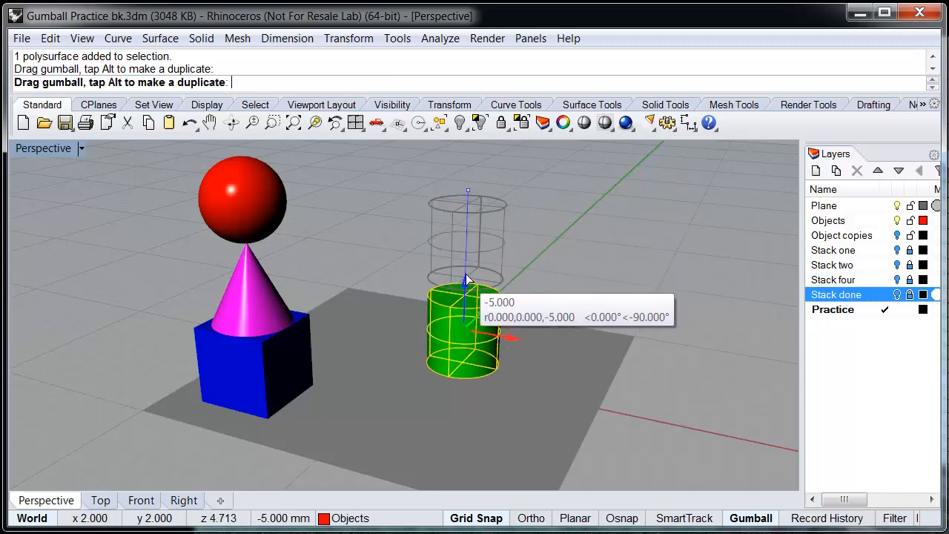
drag(467, 278, 475, 245)
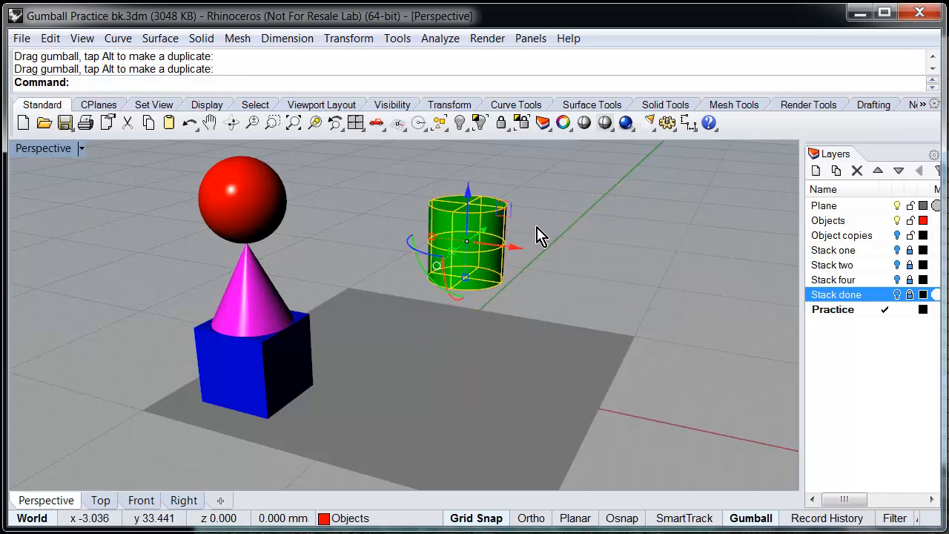
drag(541, 237, 552, 239)
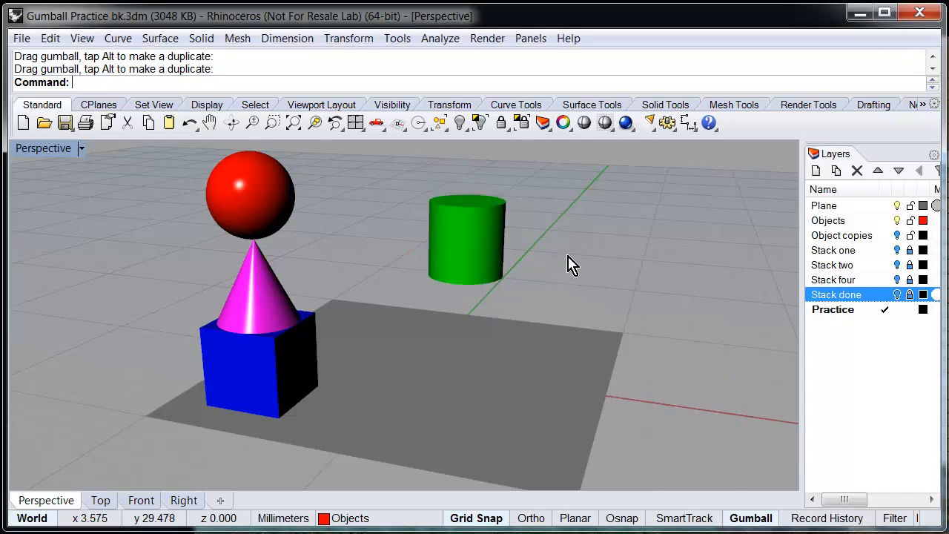
Rotate the green cylinder 90 degrees onto its side and seat it atop the sphere
click(465, 237)
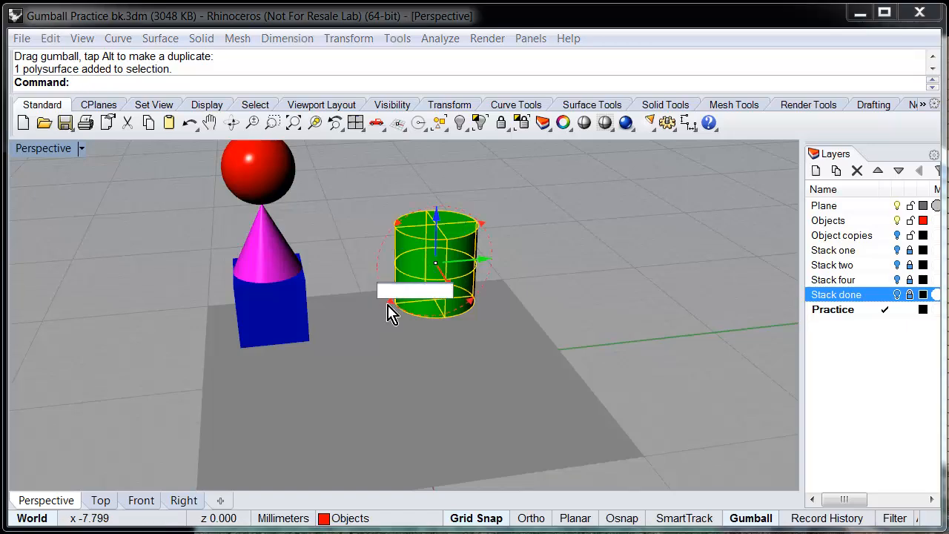
text(90)
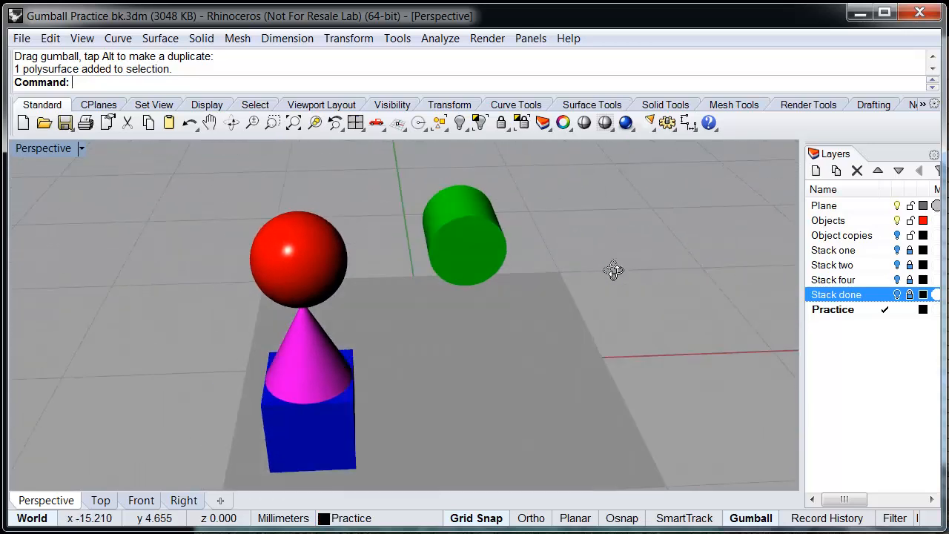
drag(613, 269, 600, 326)
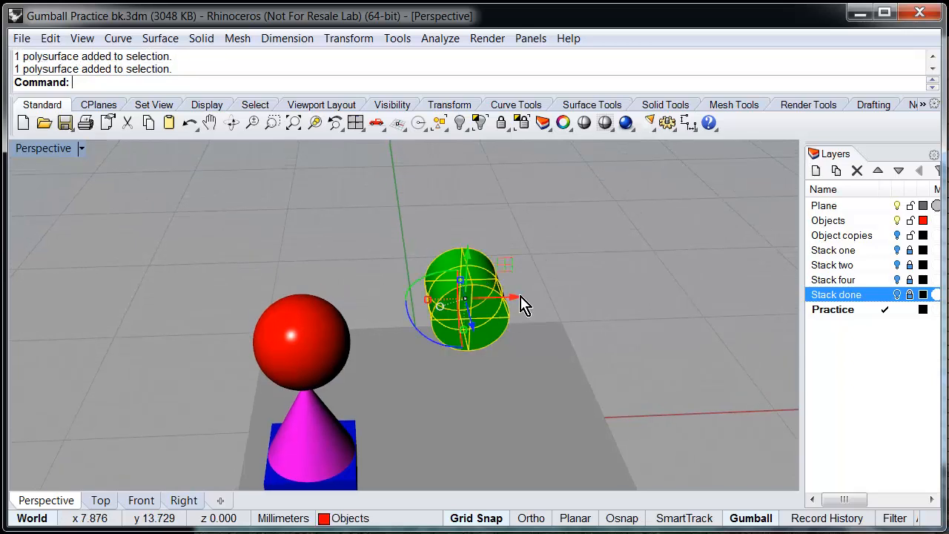
drag(512, 298, 363, 298)
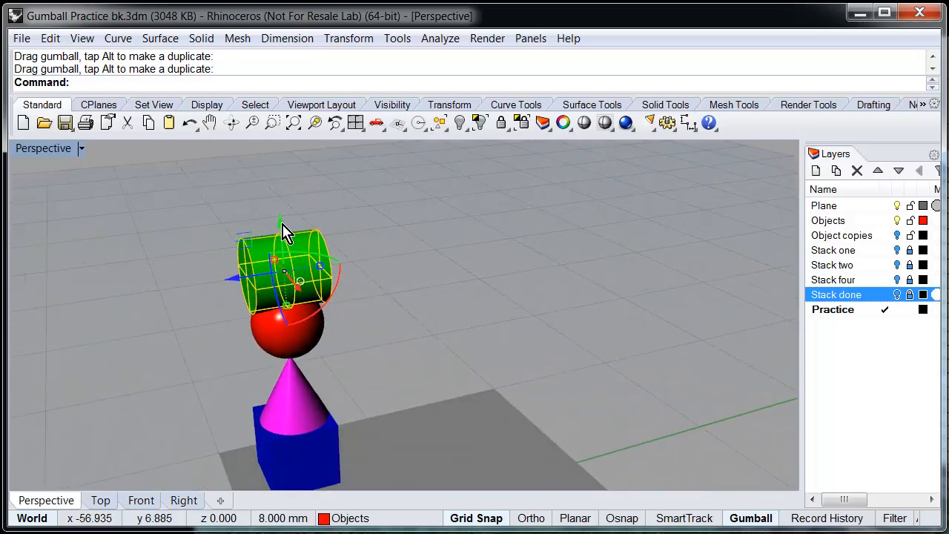
click(463, 243)
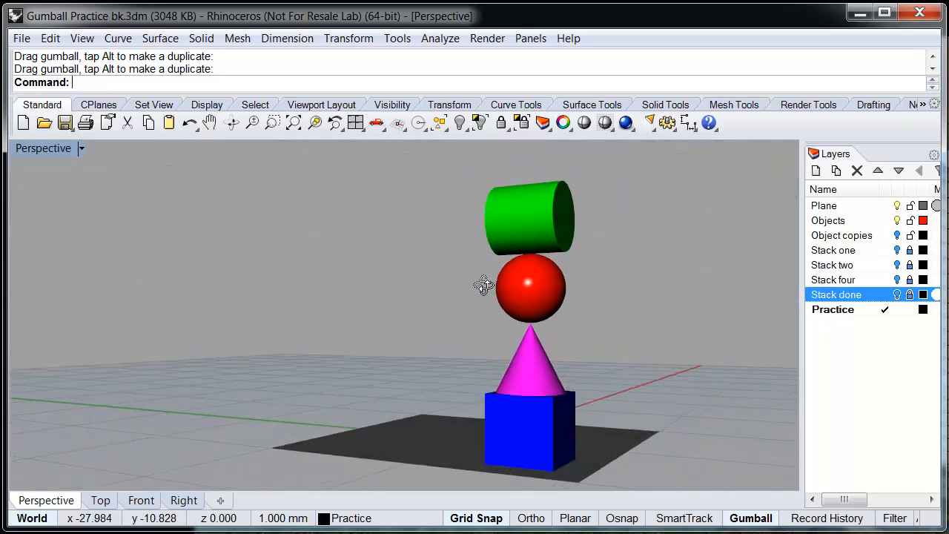
click(528, 215)
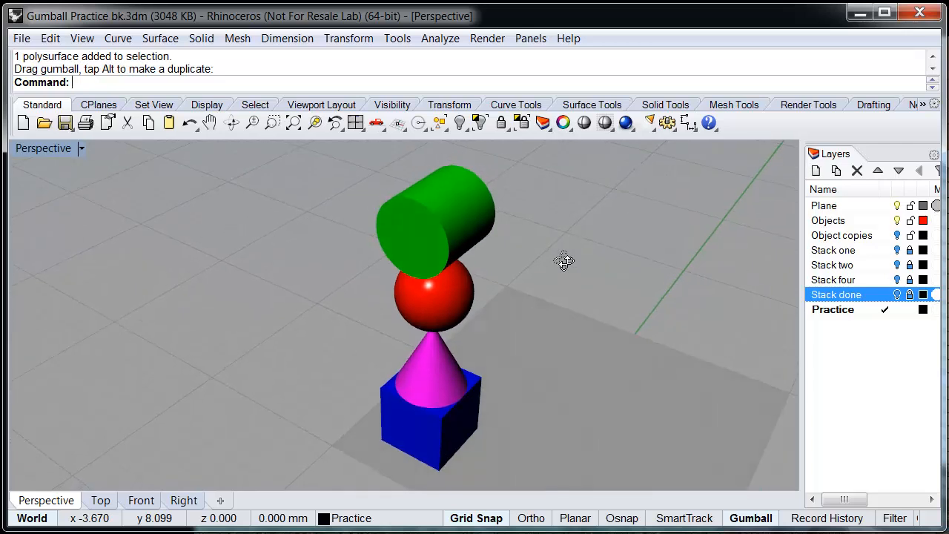
Move all four stacked shapes to the plane's corner, then nudge the cylinder back onto the sphere
drag(563, 260, 573, 268)
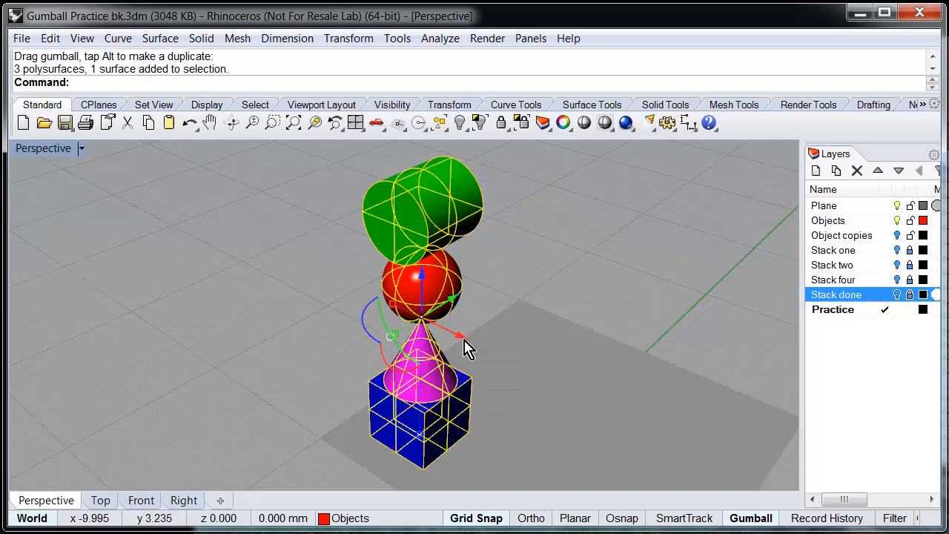
drag(456, 335, 393, 308)
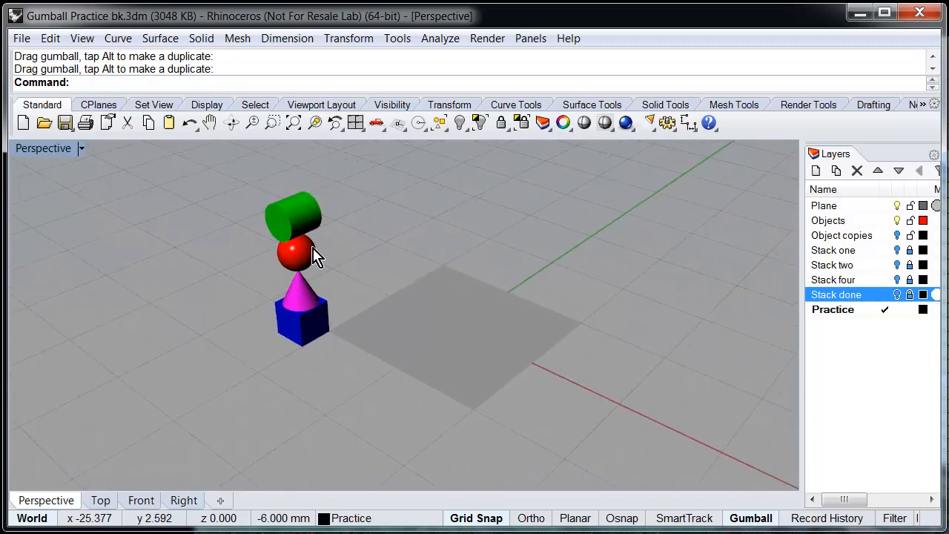
click(291, 215)
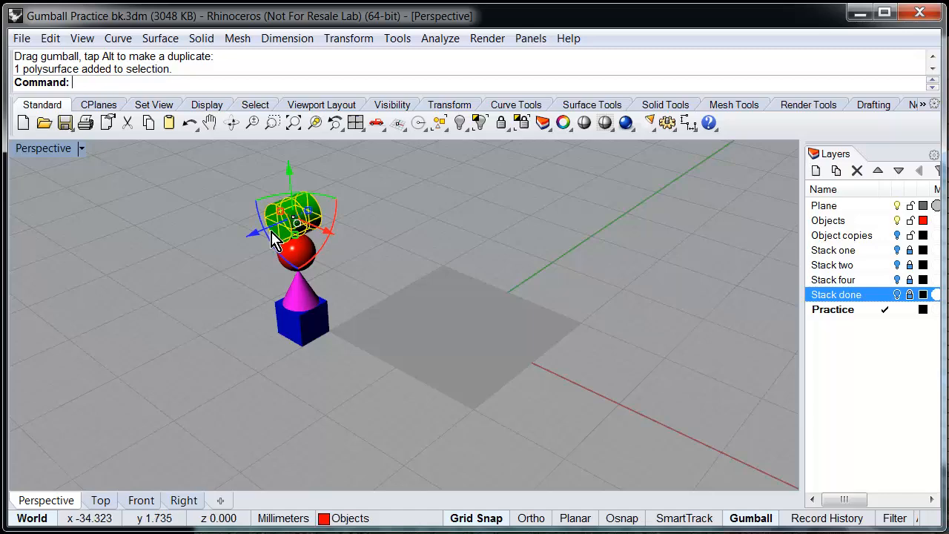
drag(289, 237, 304, 304)
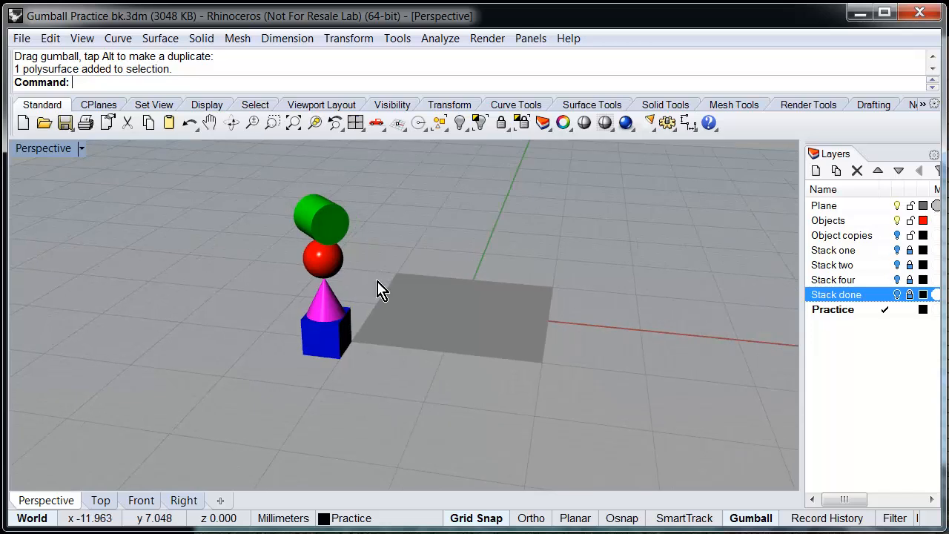
mouse_move(378, 290)
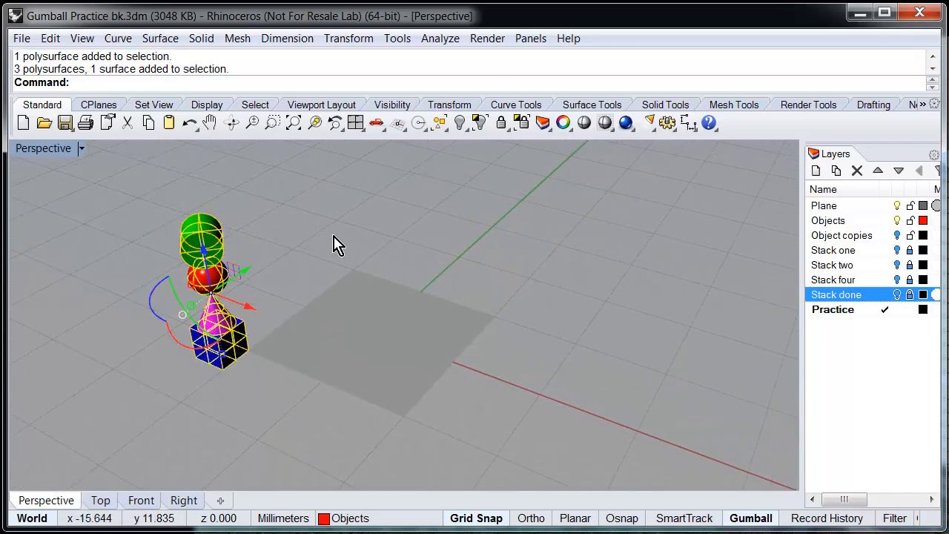
mouse_move(252, 319)
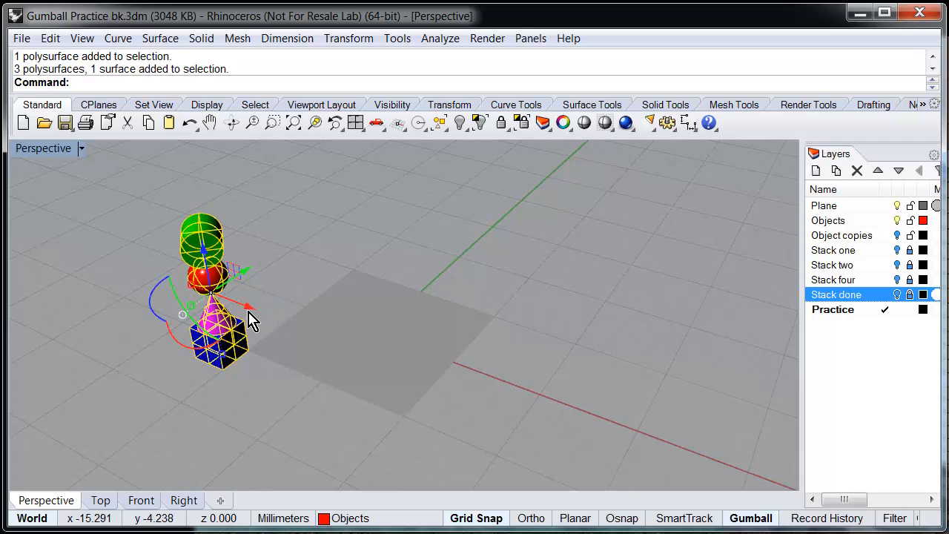
mouse_move(404, 408)
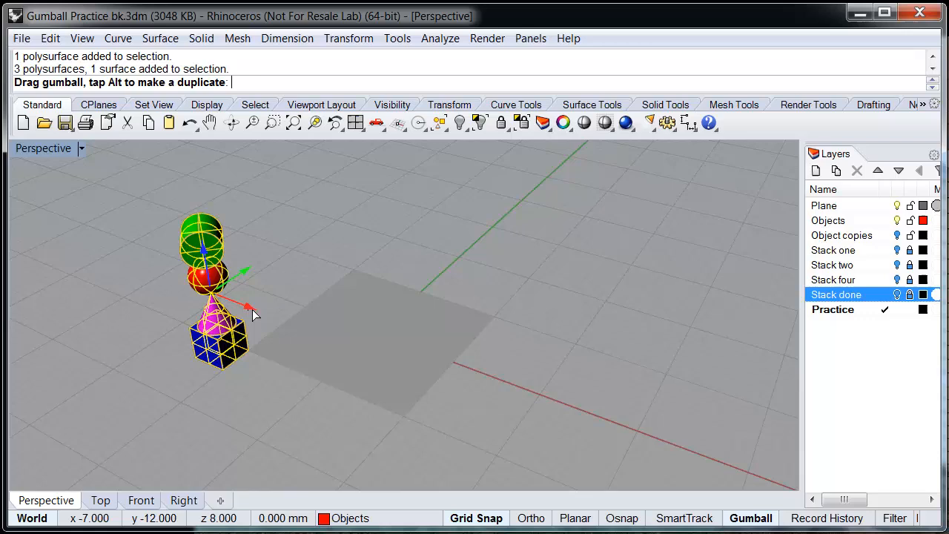
Alt-drag gumball copies of the tower to the remaining plane corners
drag(245, 304, 303, 328)
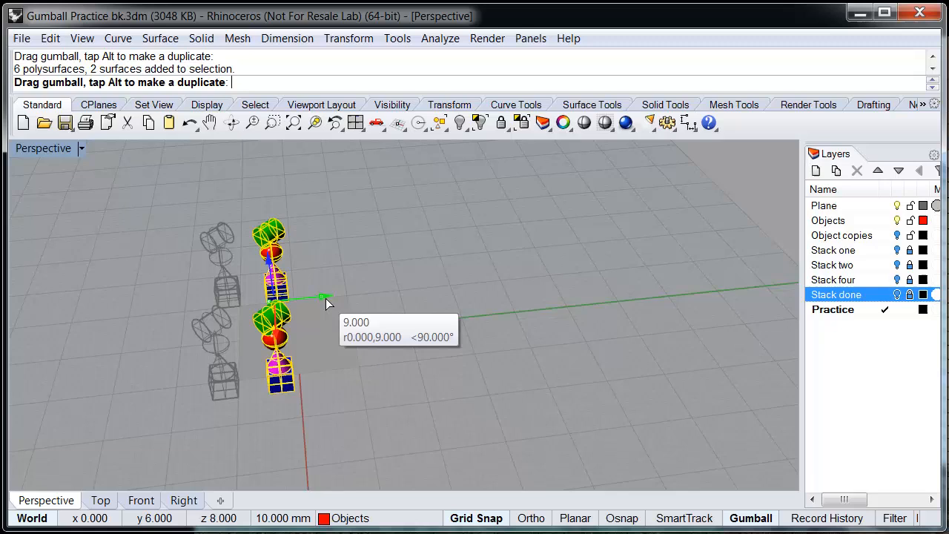
drag(324, 298, 340, 298)
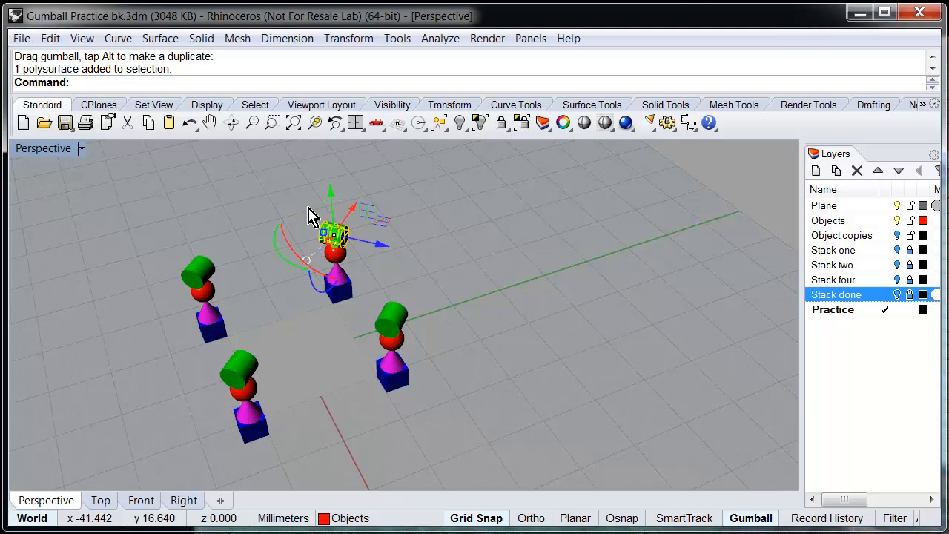
Rotate the far tower's green cylinder with a gumball rotation arc
drag(334, 237, 244, 371)
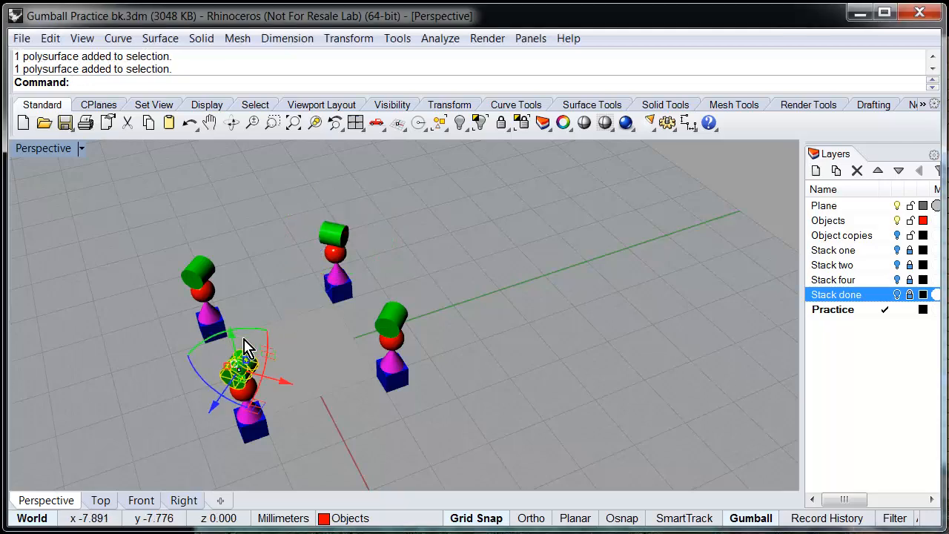